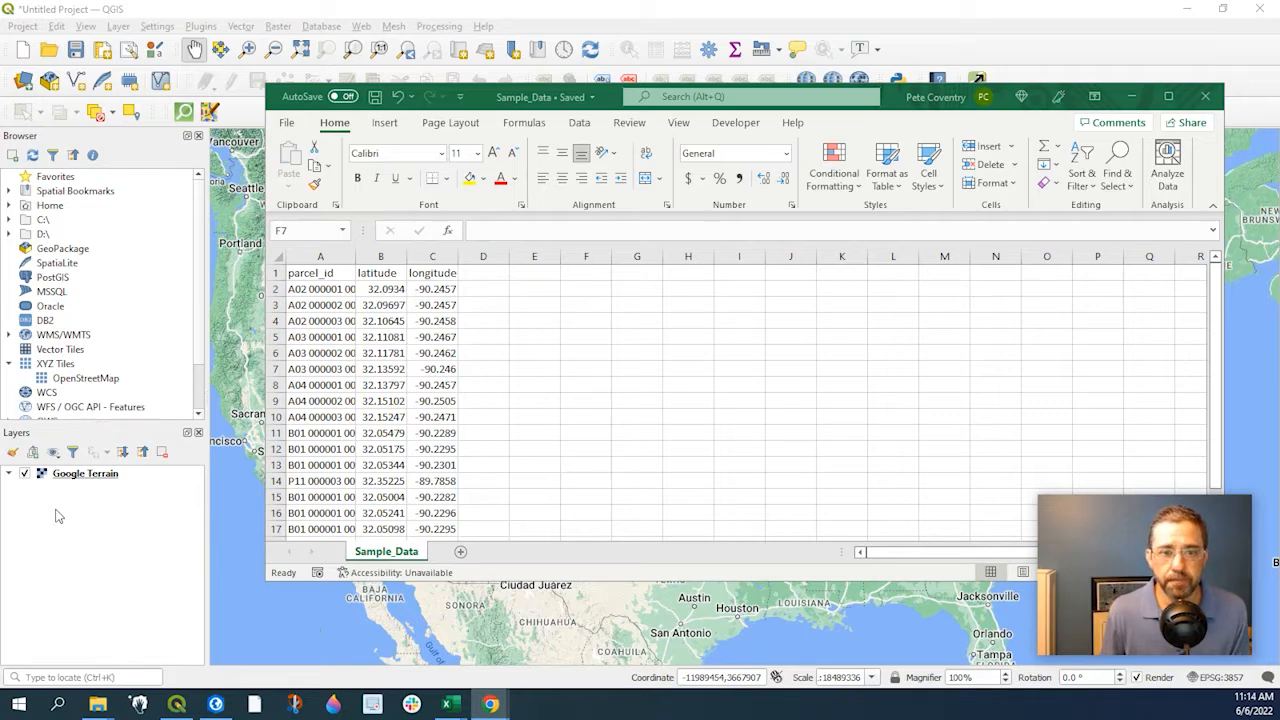
Close Excel and open QGIS's Add Delimited Text Layer dialog from the Layer menu
click(586, 368)
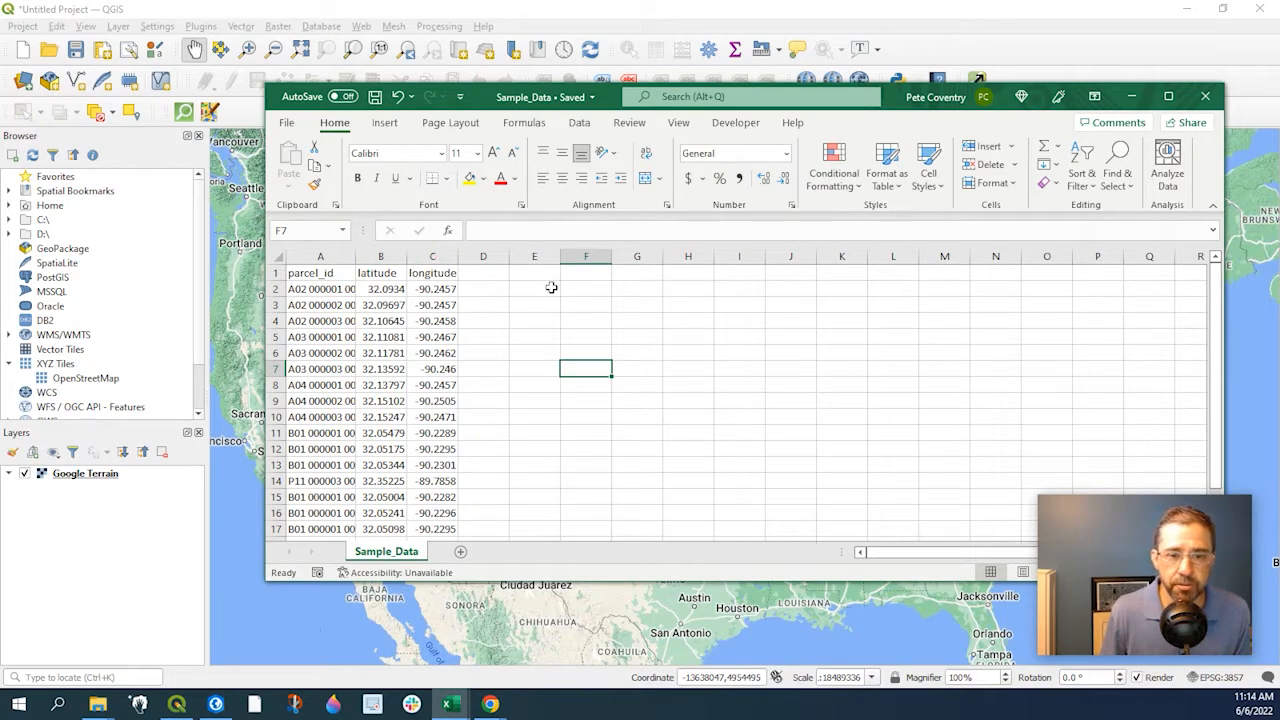
click(534, 289)
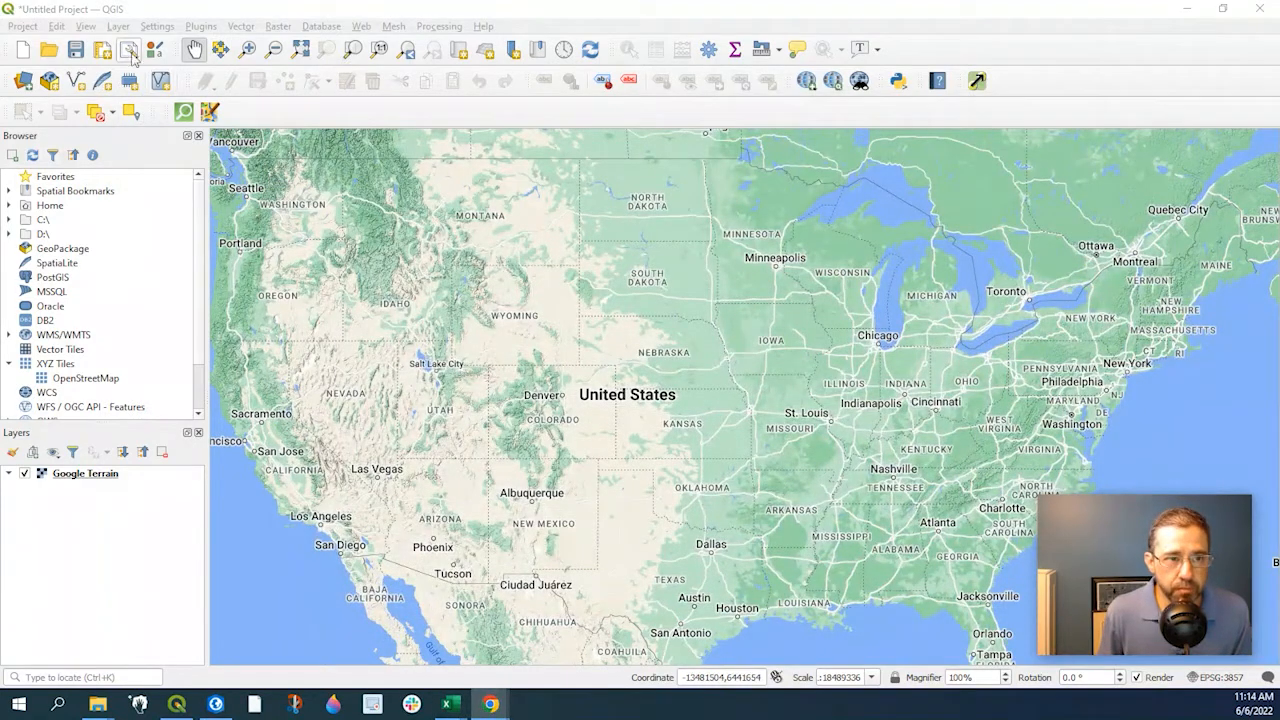
mouse_move(118, 26)
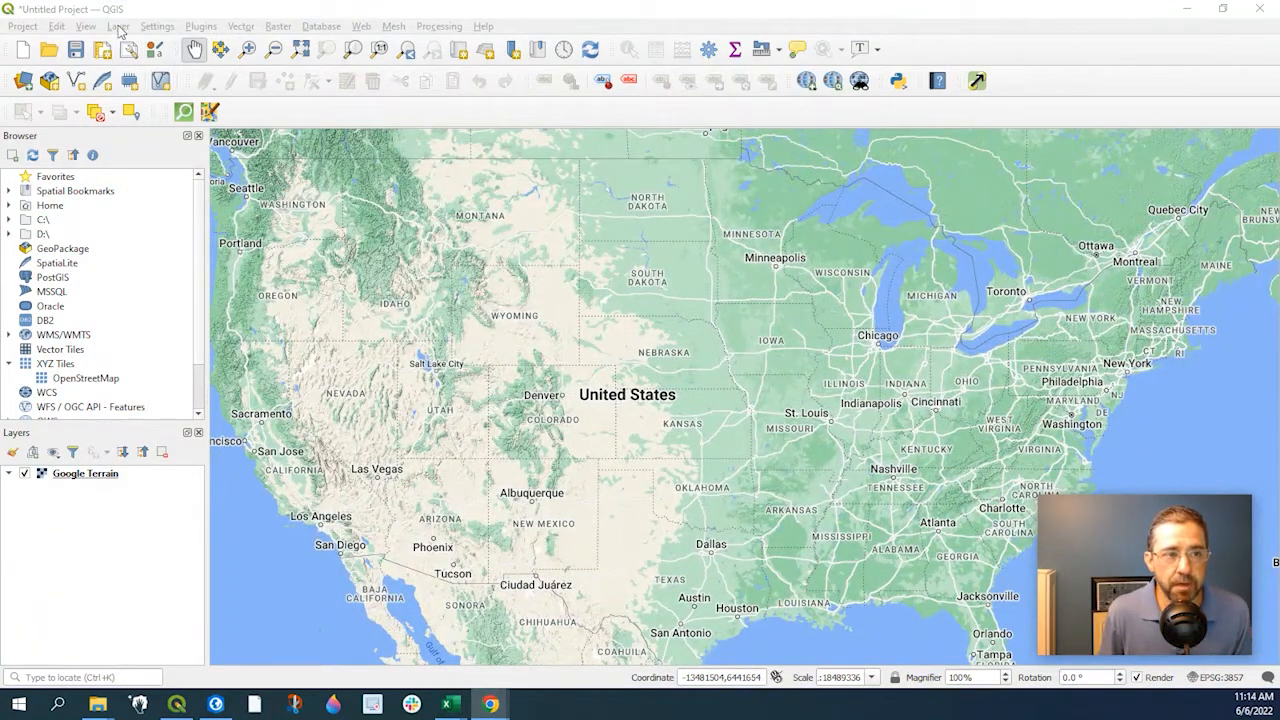
click(117, 26)
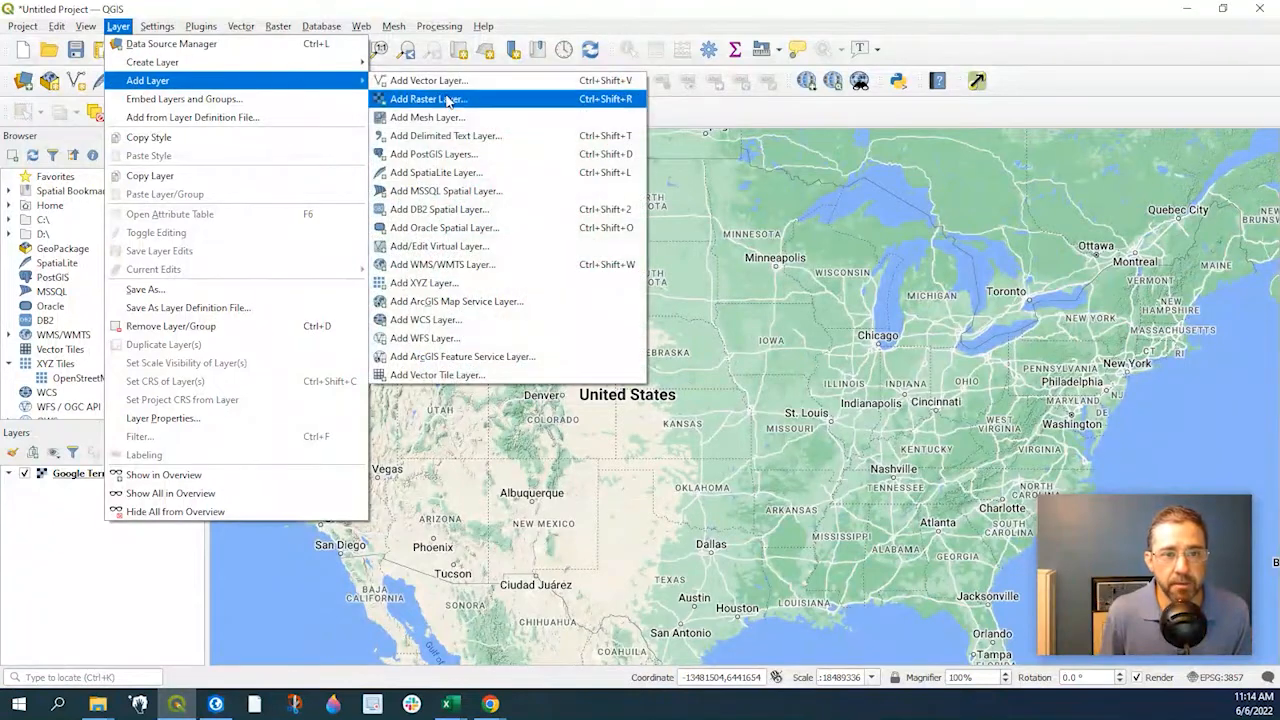
mouse_move(446, 135)
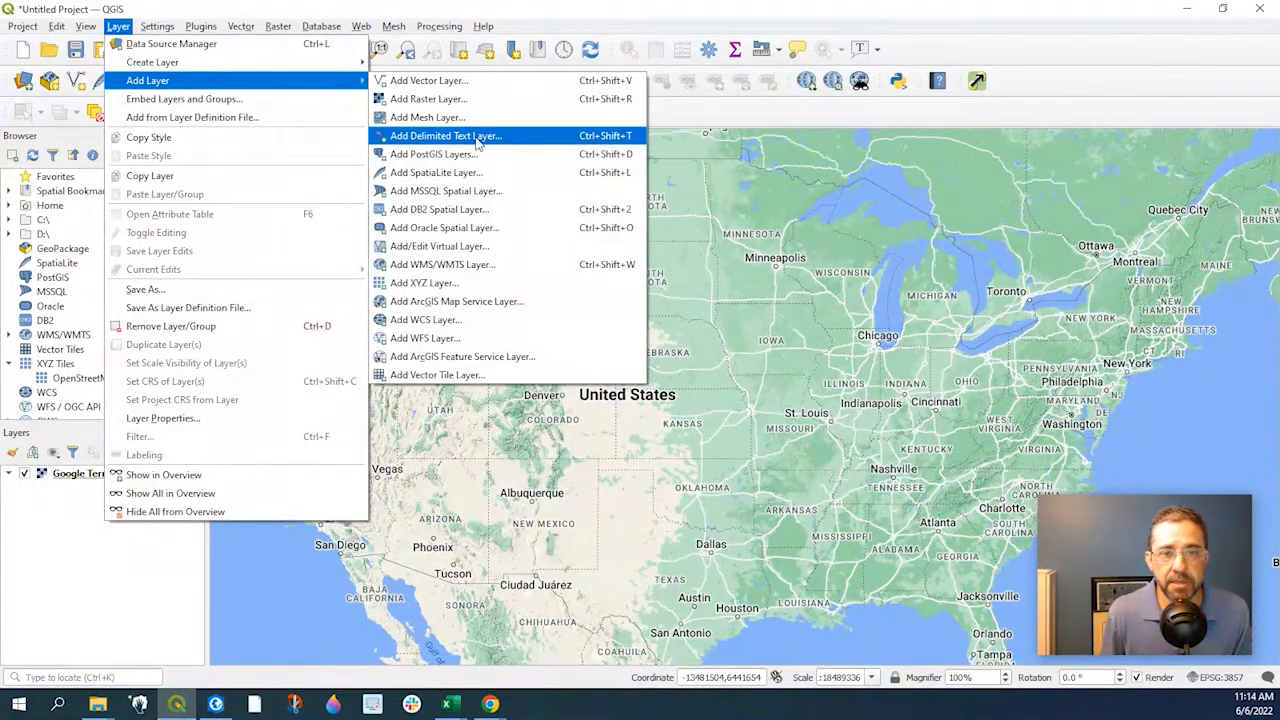
click(447, 135)
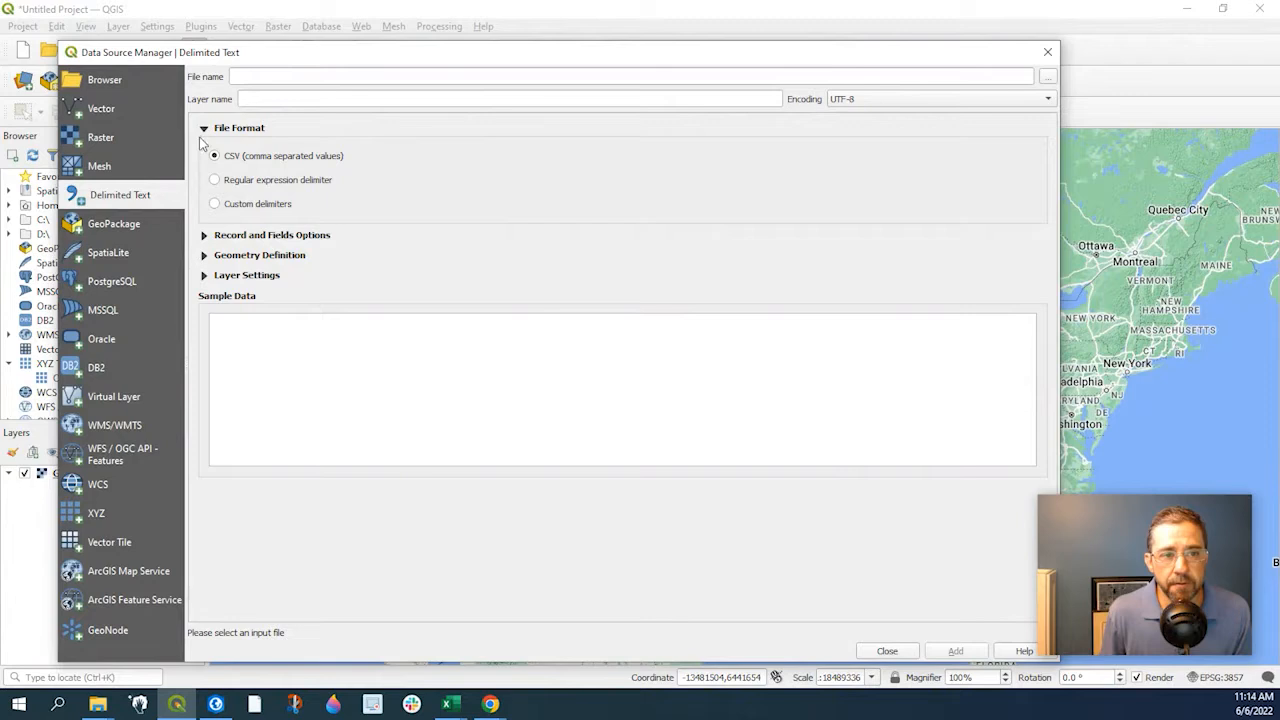
mouse_move(238, 172)
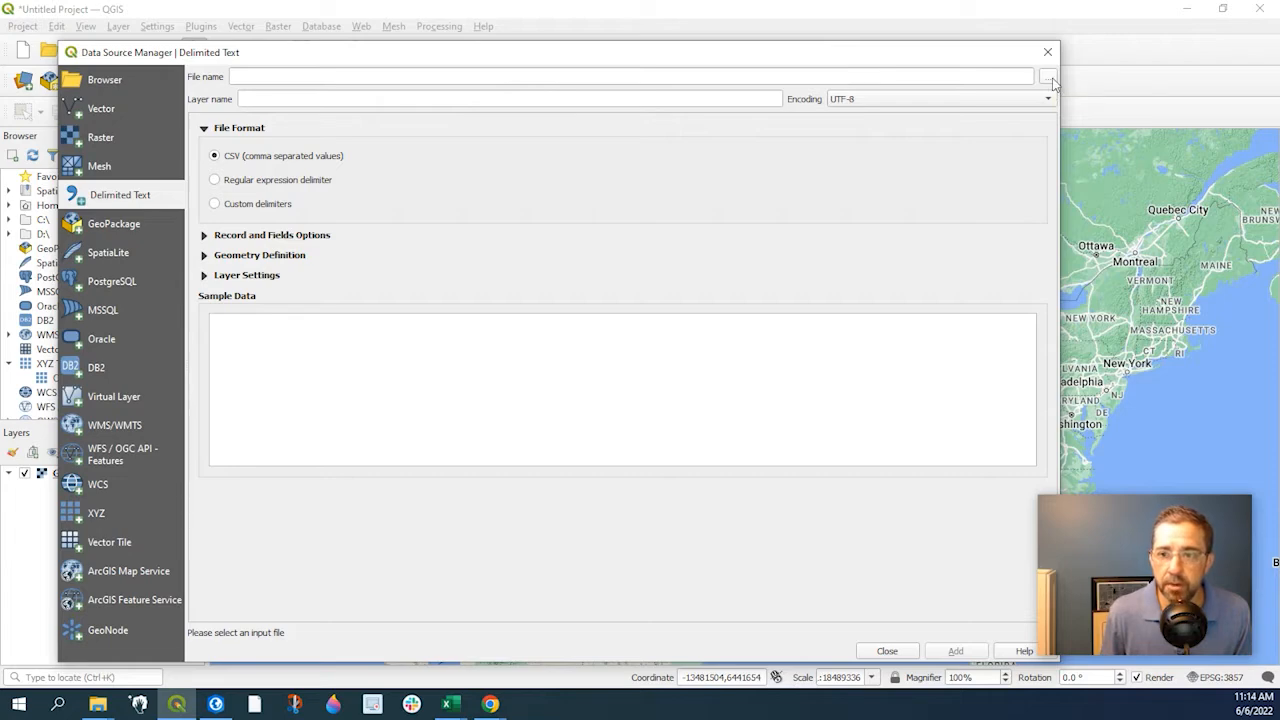
Browse to Sample_Data.csv and load it, previewing parcel_id, latitude and longitude
click(1047, 76)
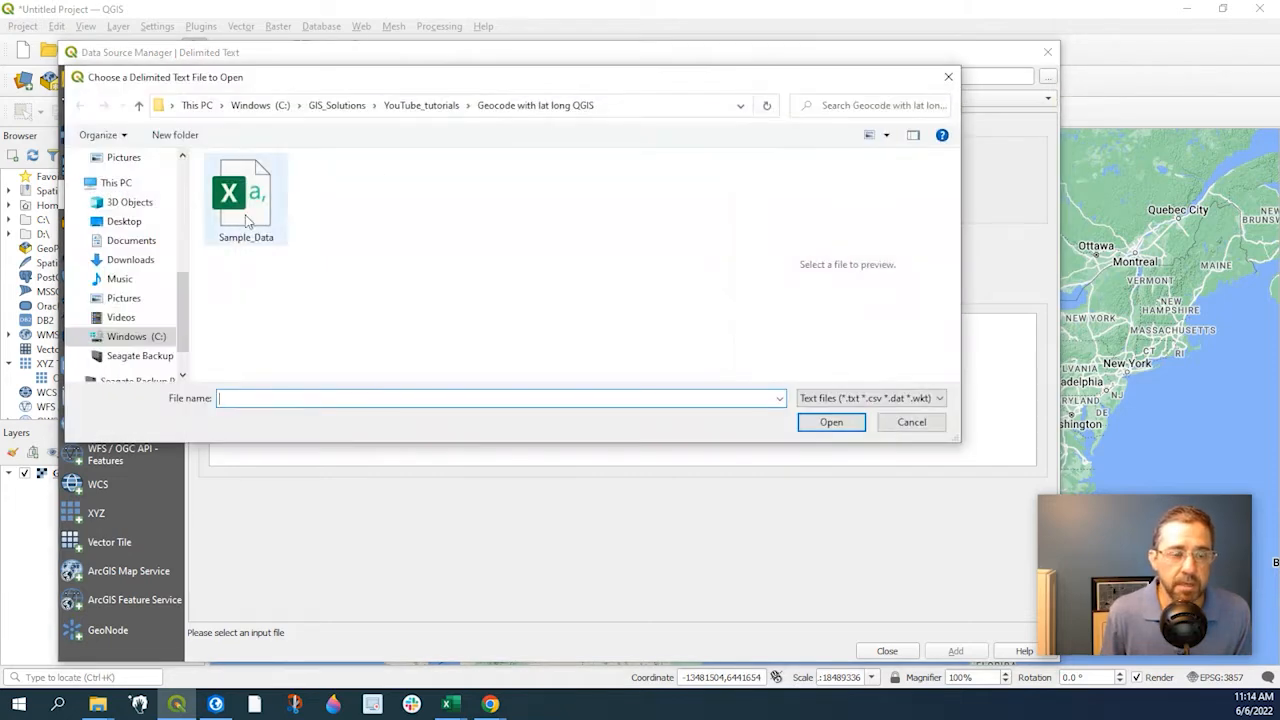
click(245, 195)
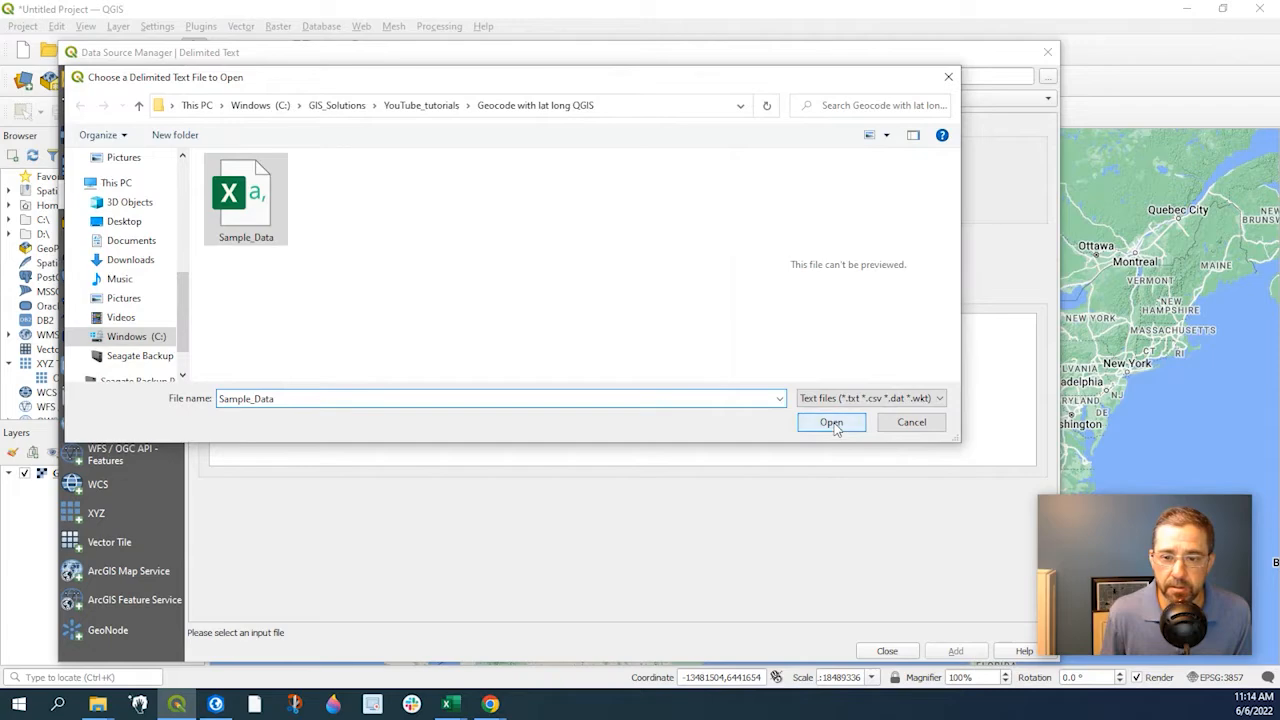
click(831, 421)
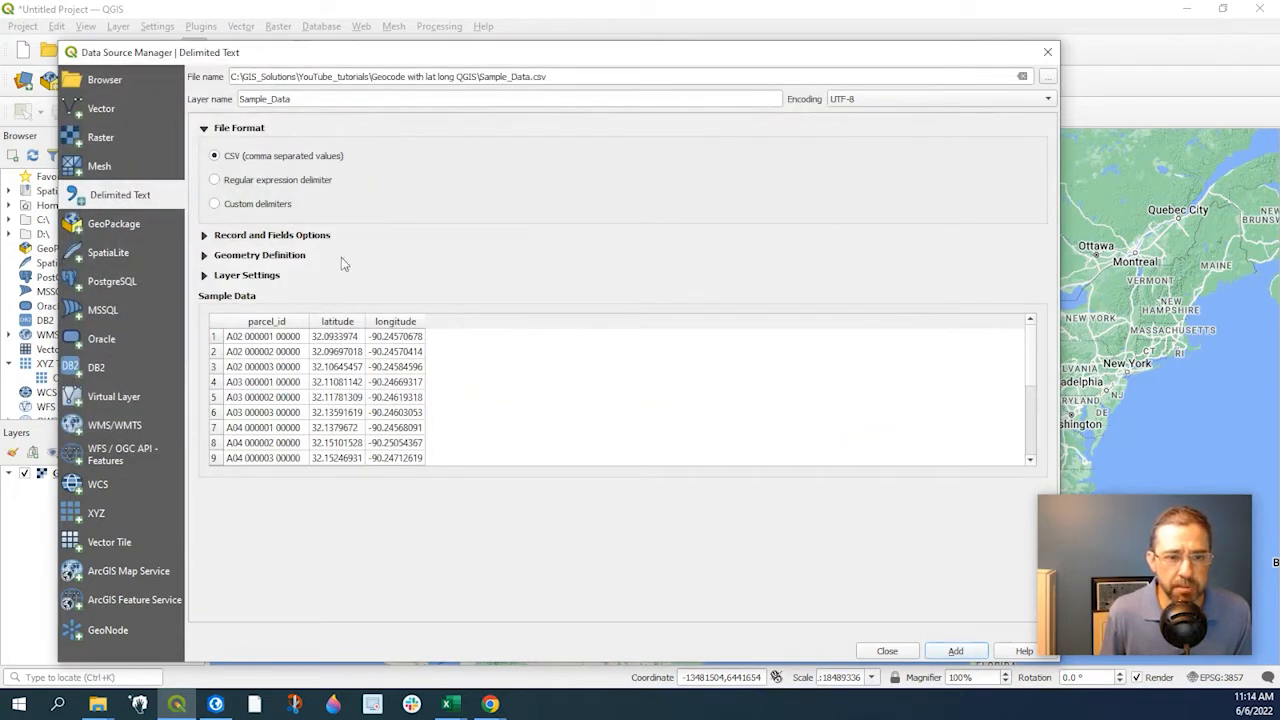
mouse_move(253, 328)
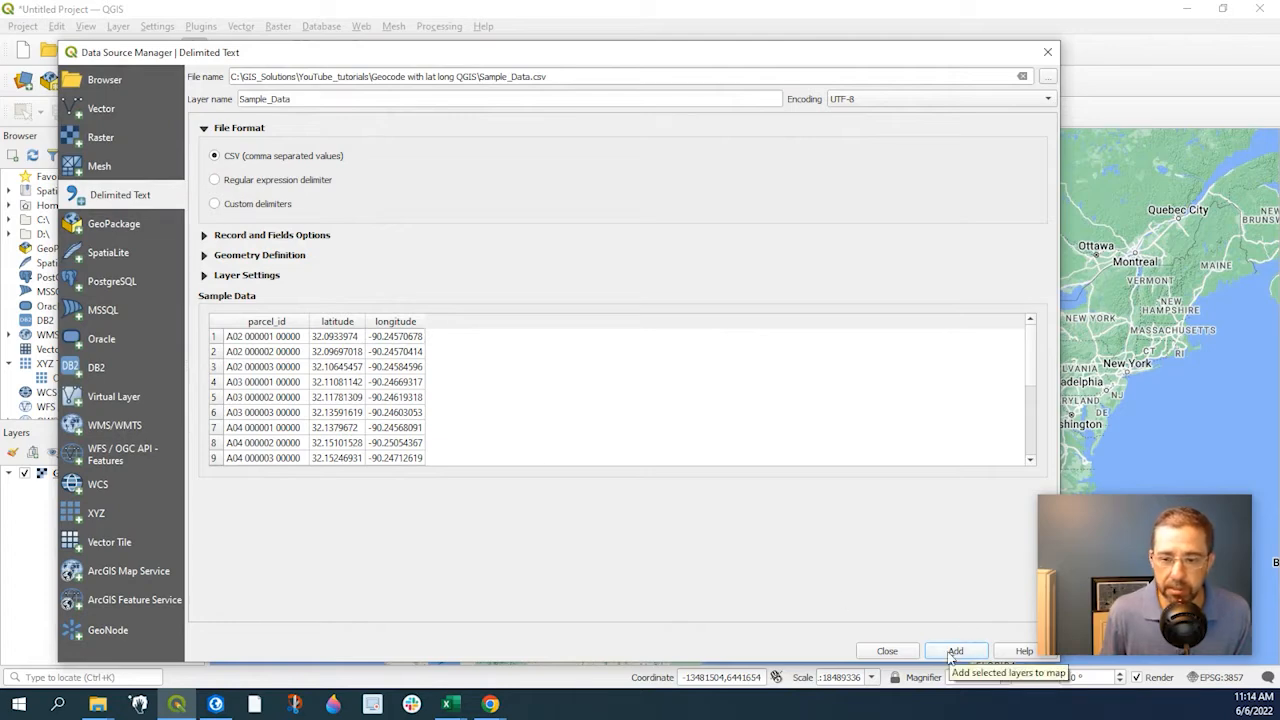
Add the Sample_Data parcels as a point layer above Google Terrain
click(955, 651)
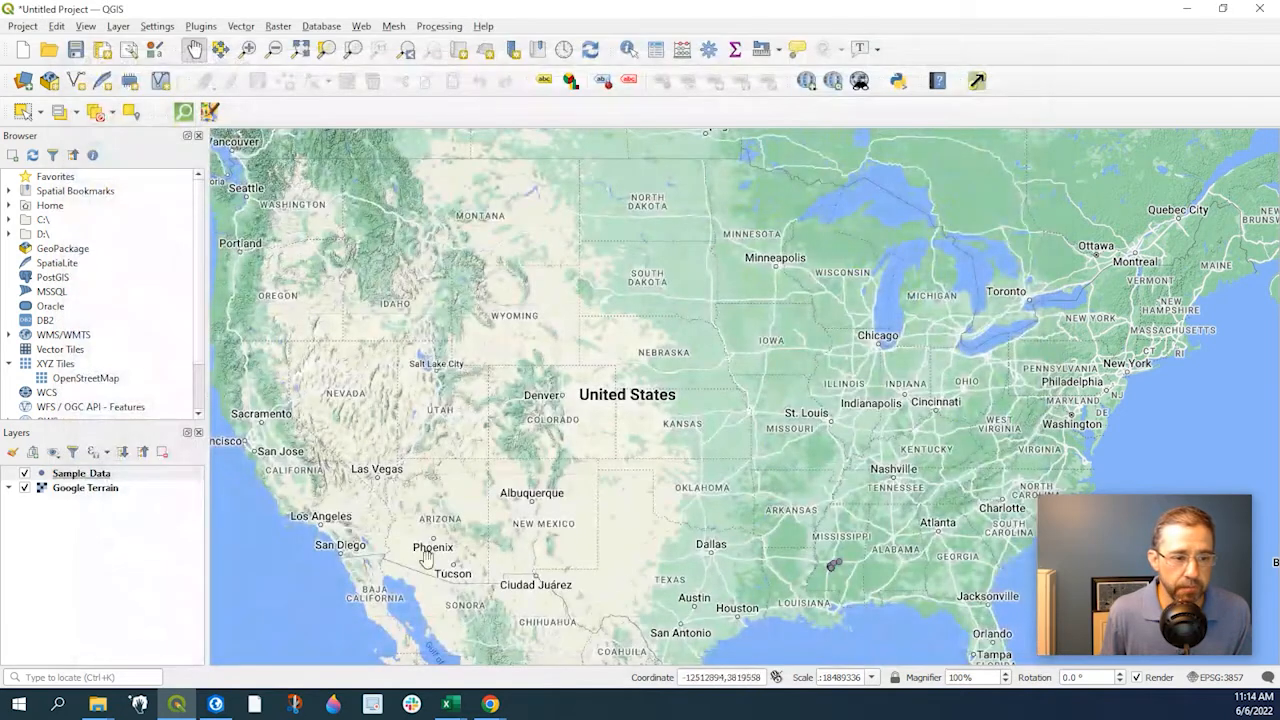